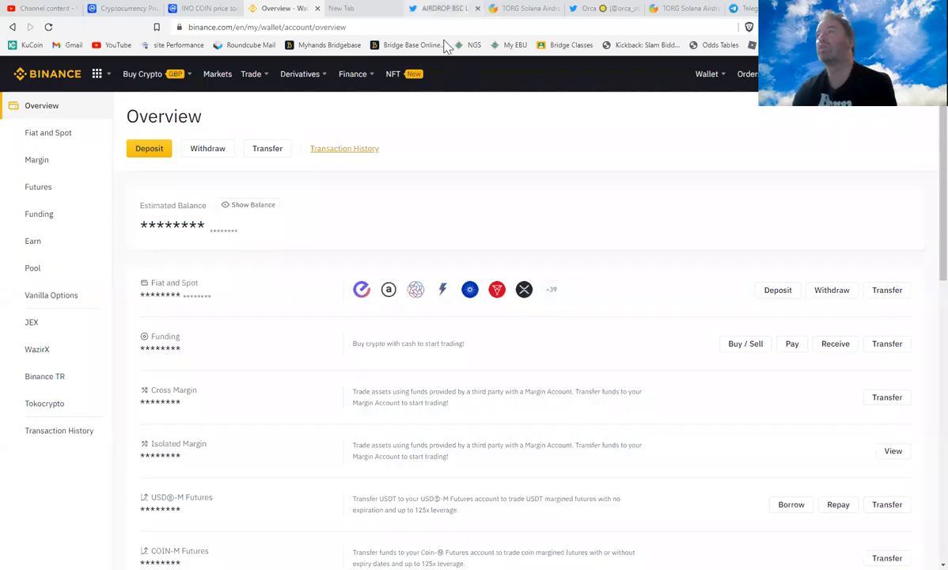
mouse_move(455, 152)
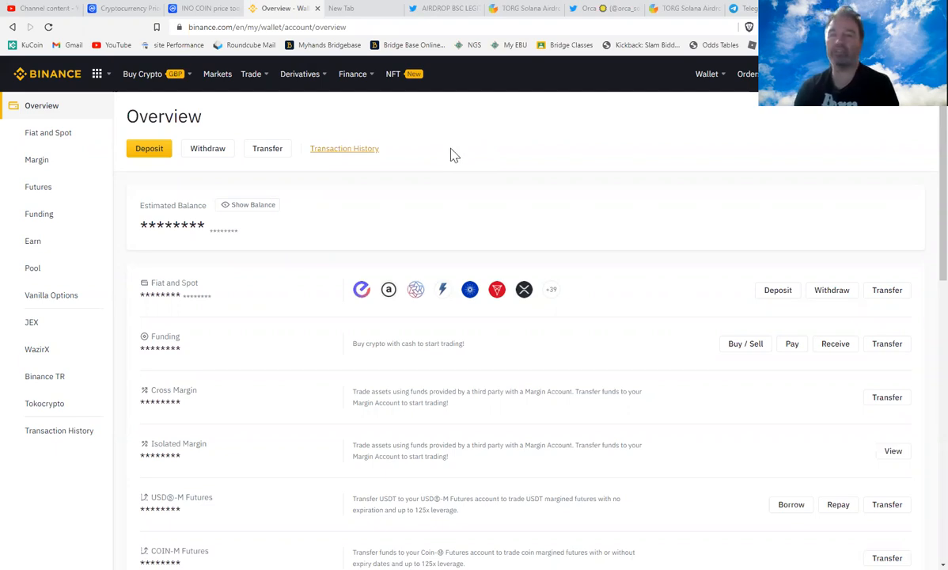
mouse_move(497, 169)
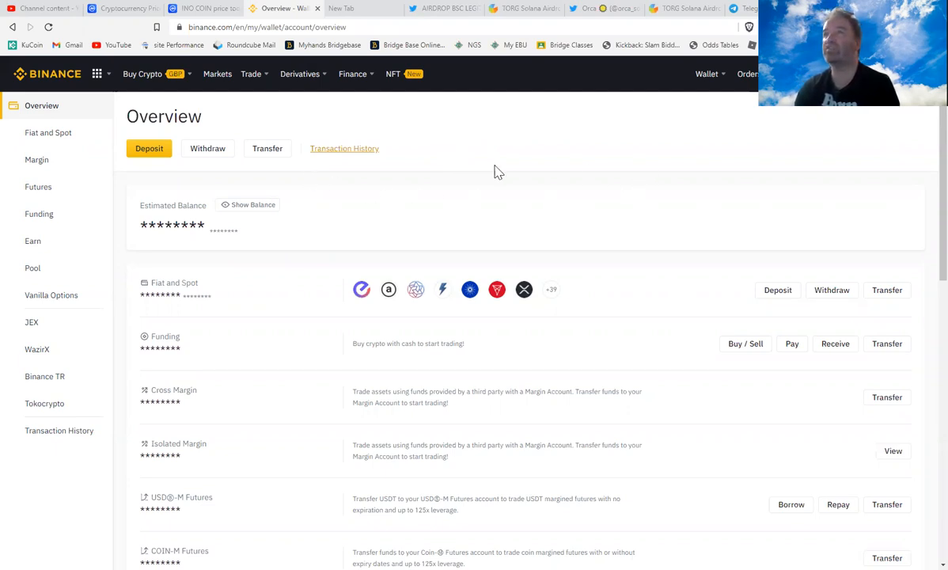
mouse_move(624, 174)
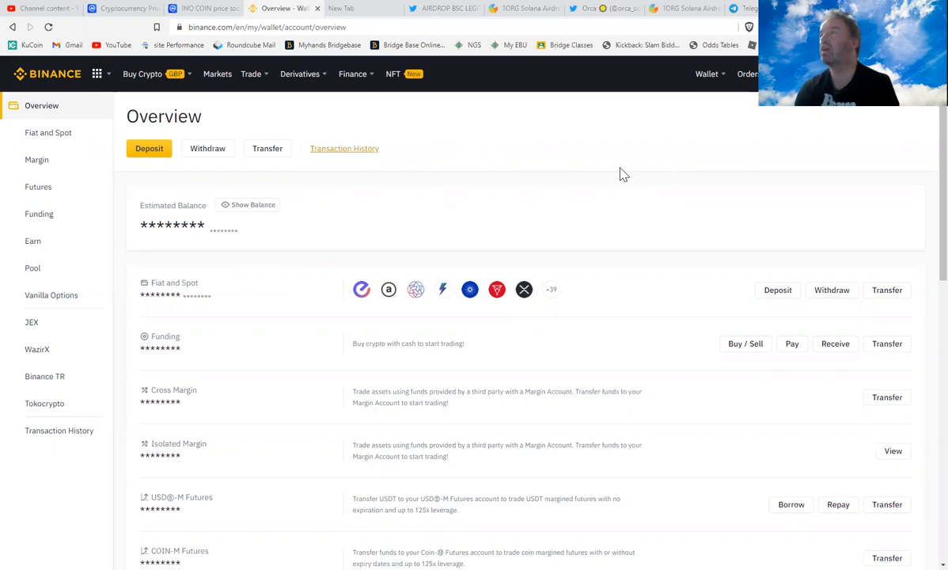
Go to Deposit > Crypto Deposit, pick BTC, and open the network list
click(707, 73)
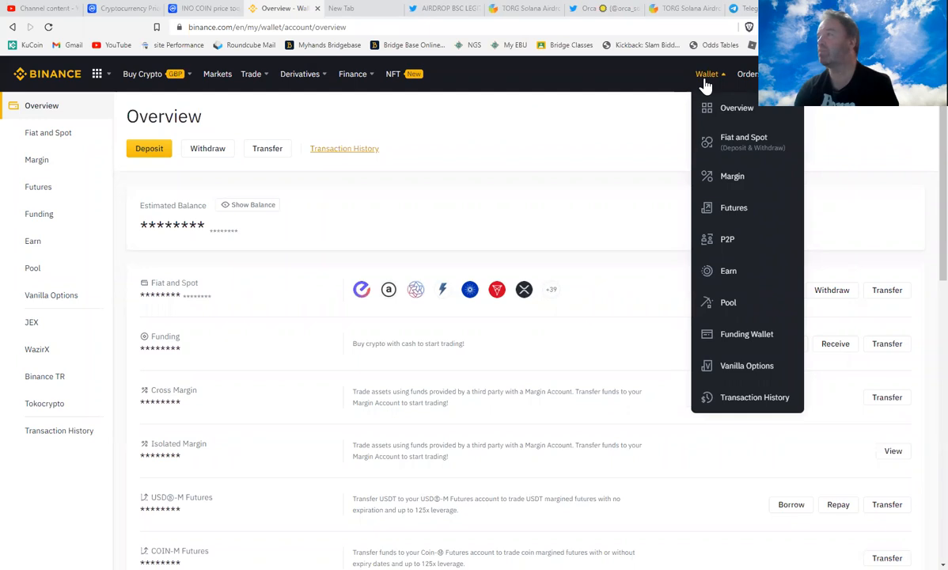
mouse_move(727, 112)
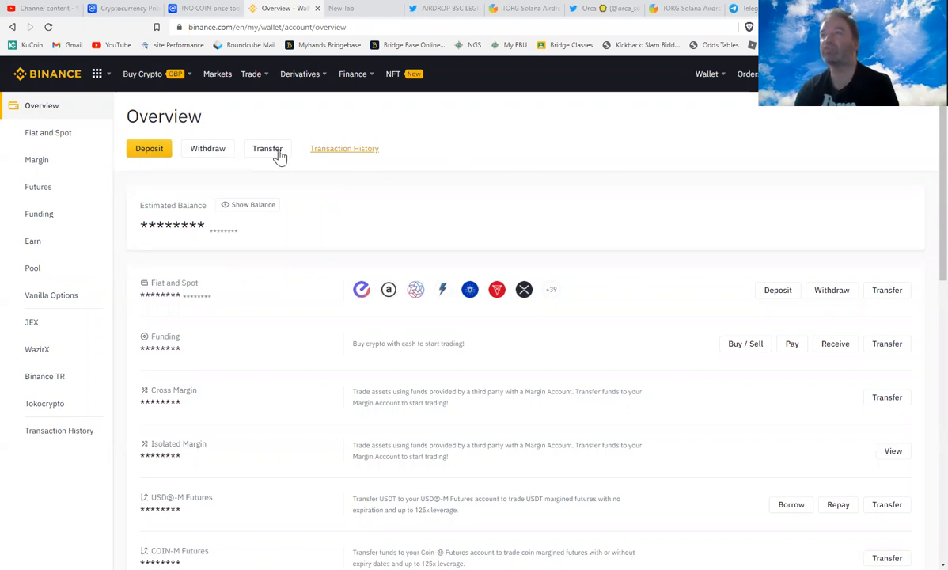
mouse_move(154, 169)
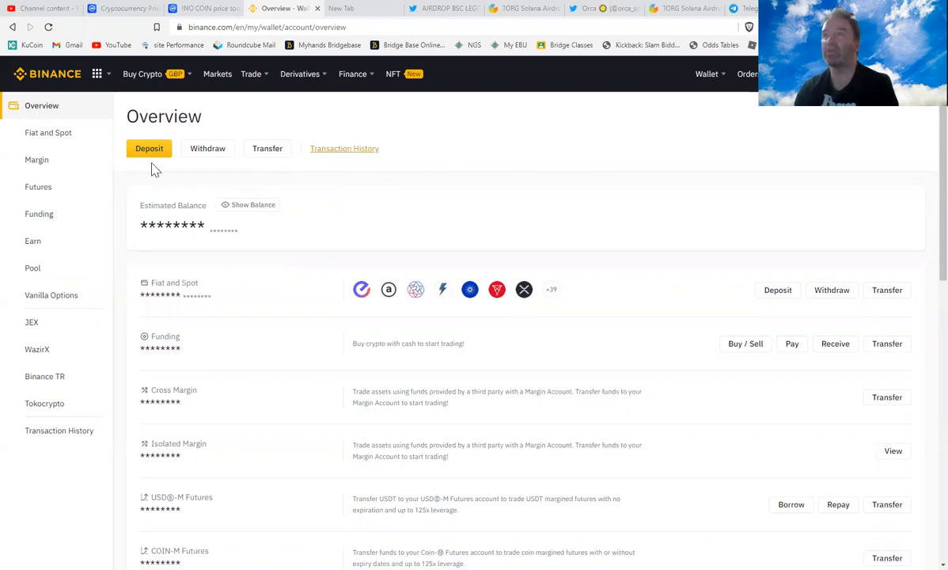
mouse_move(148, 152)
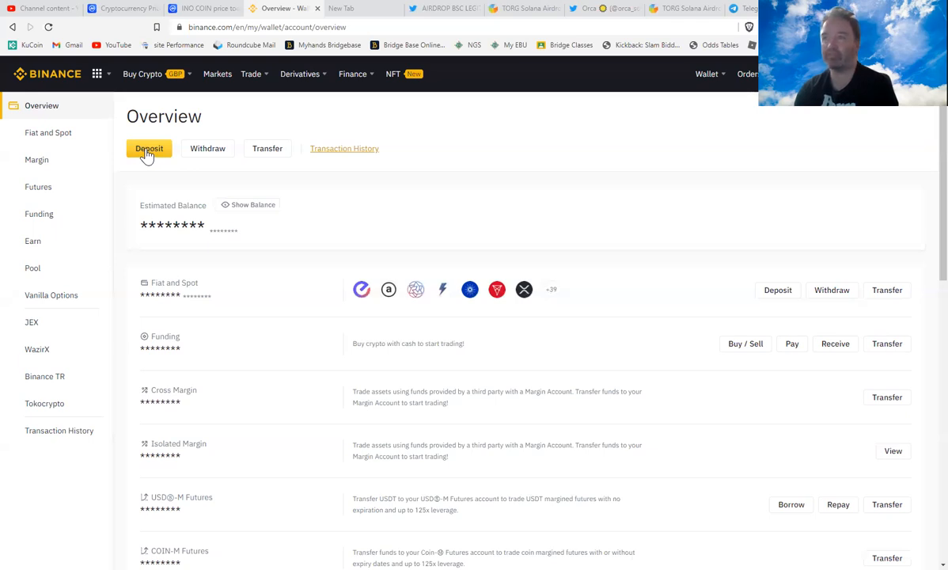
click(149, 148)
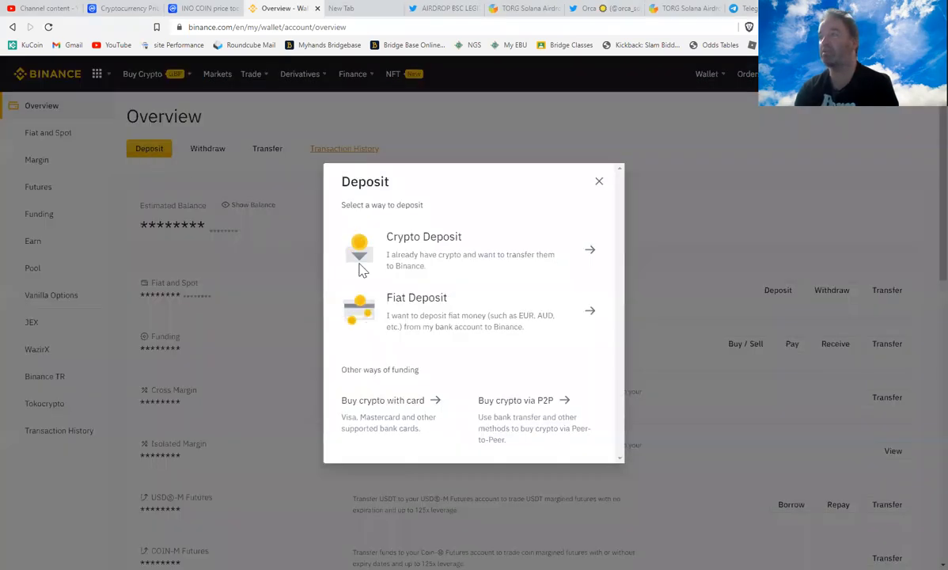
mouse_move(428, 252)
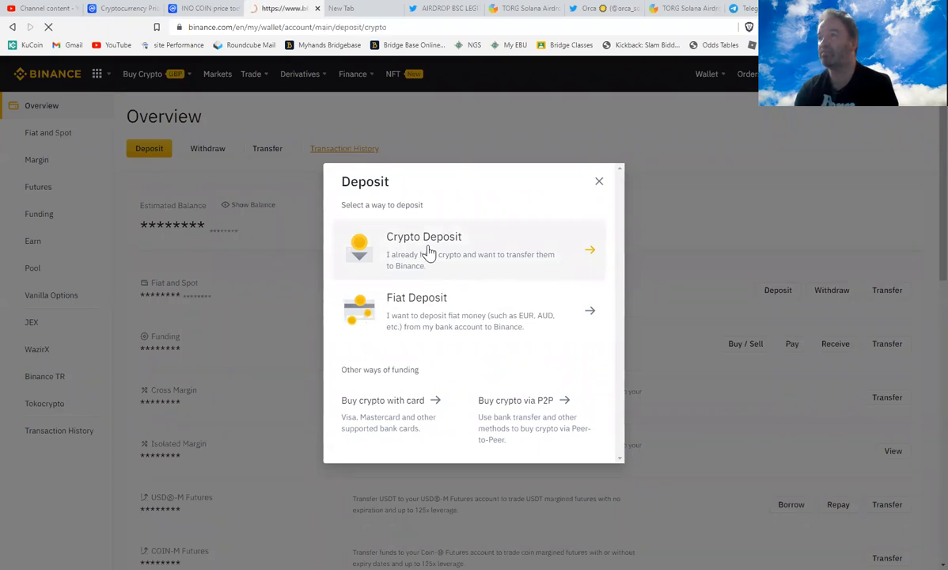
click(424, 250)
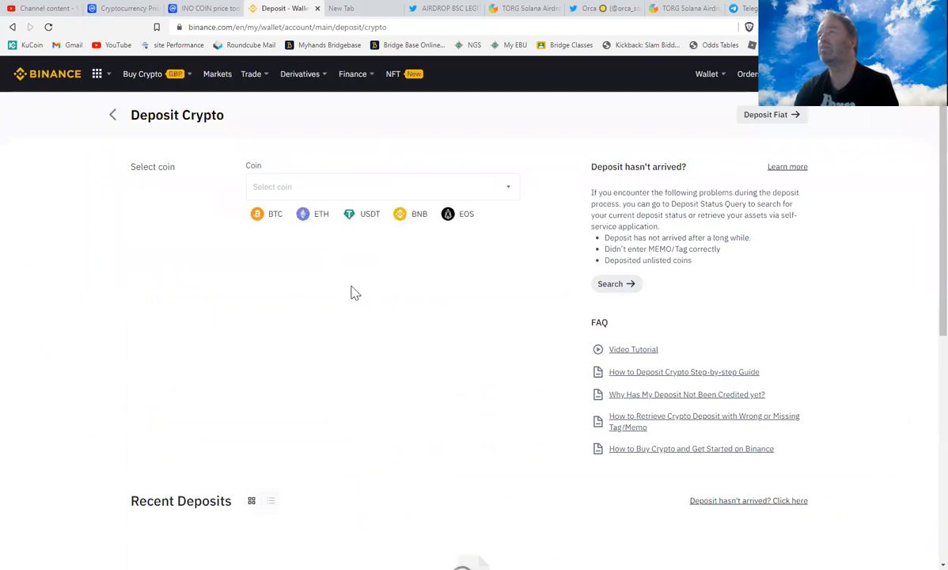
mouse_move(161, 195)
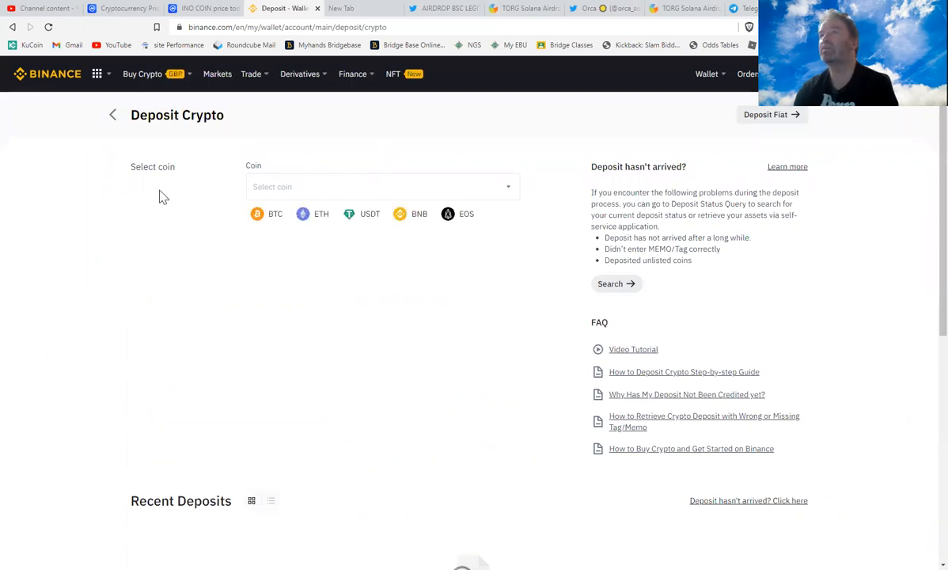
click(380, 186)
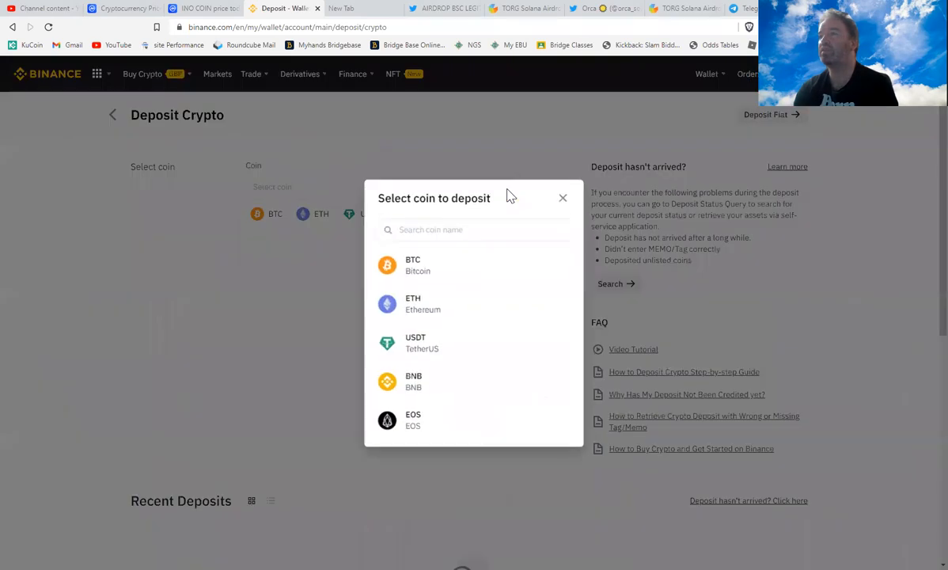
mouse_move(408, 272)
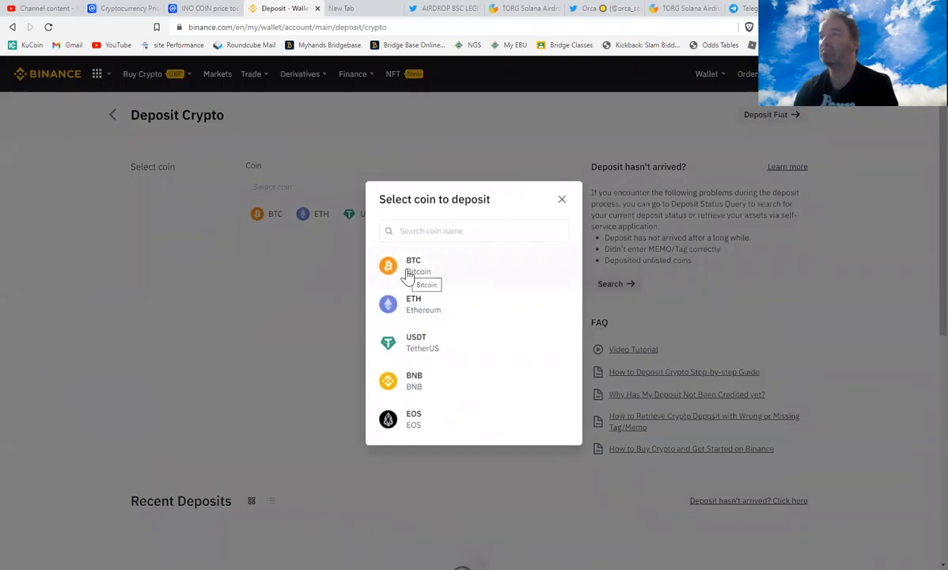
click(413, 265)
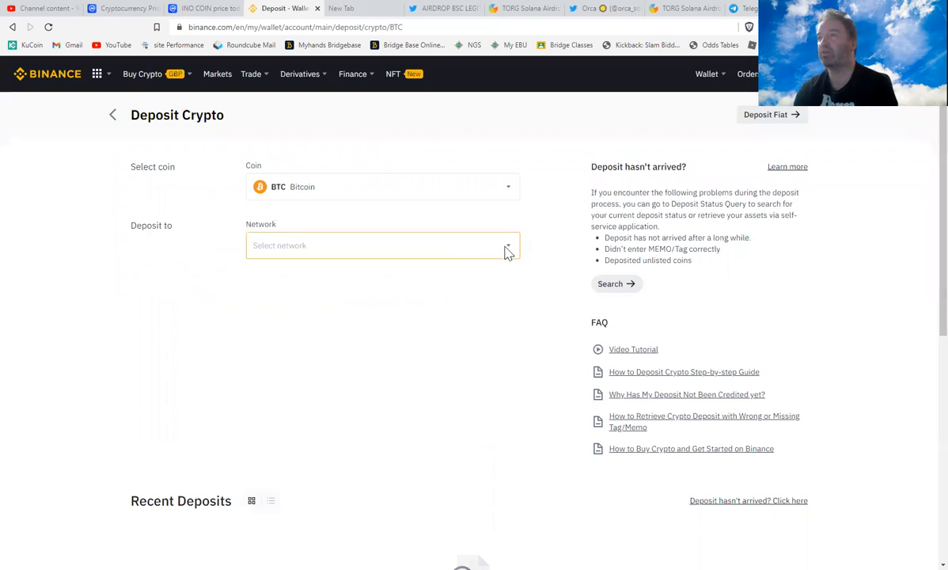
click(382, 244)
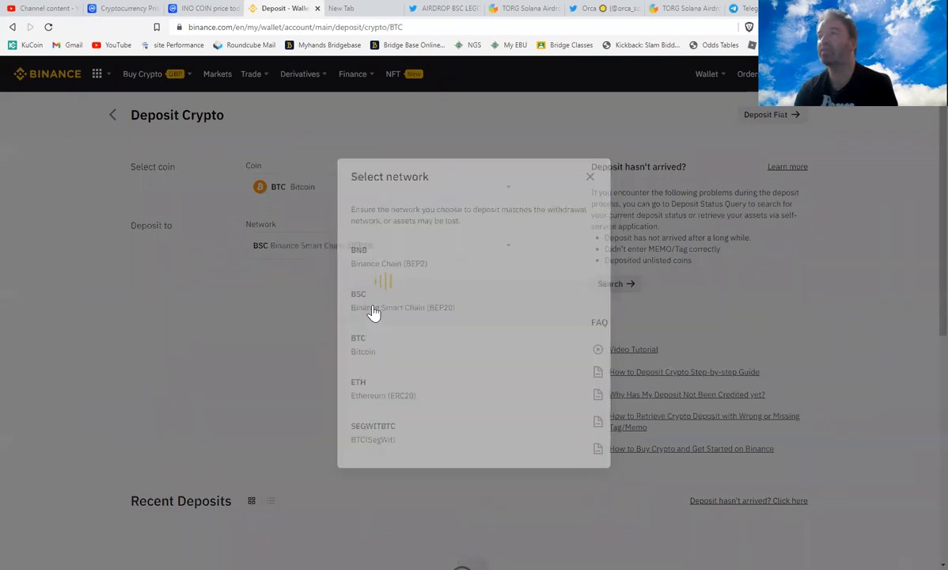
Select BSC Binance Smart Chain (BEP20) as the Bitcoin deposit network
click(374, 301)
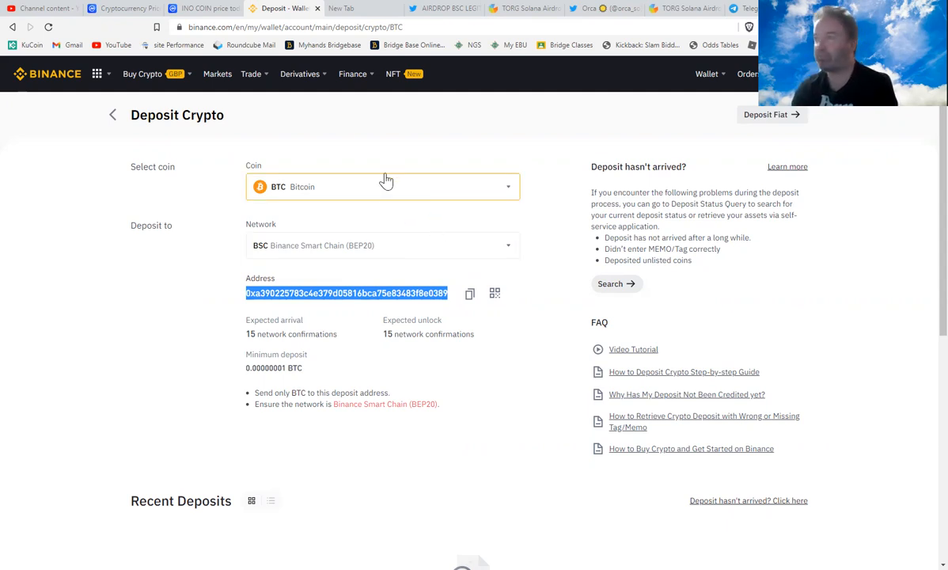
mouse_move(388, 153)
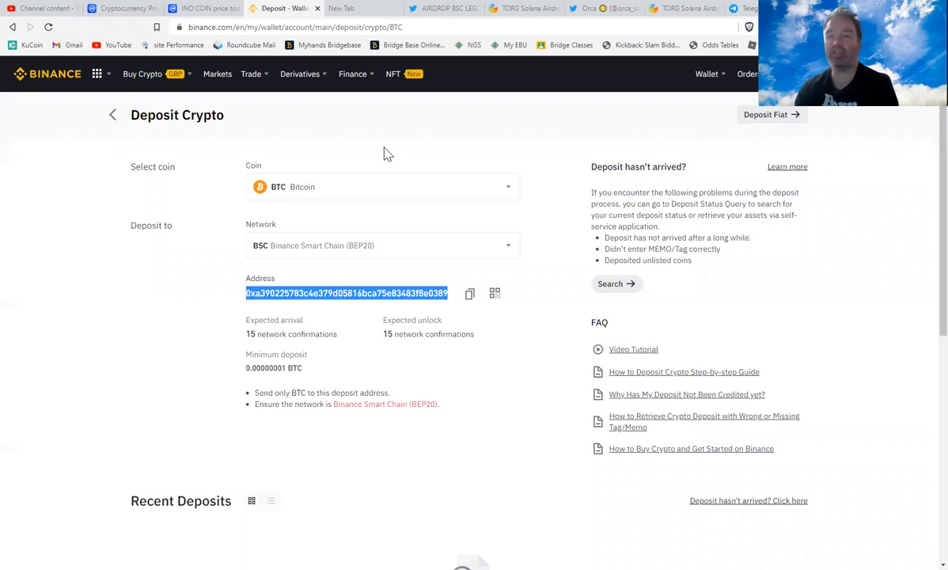
mouse_move(496, 219)
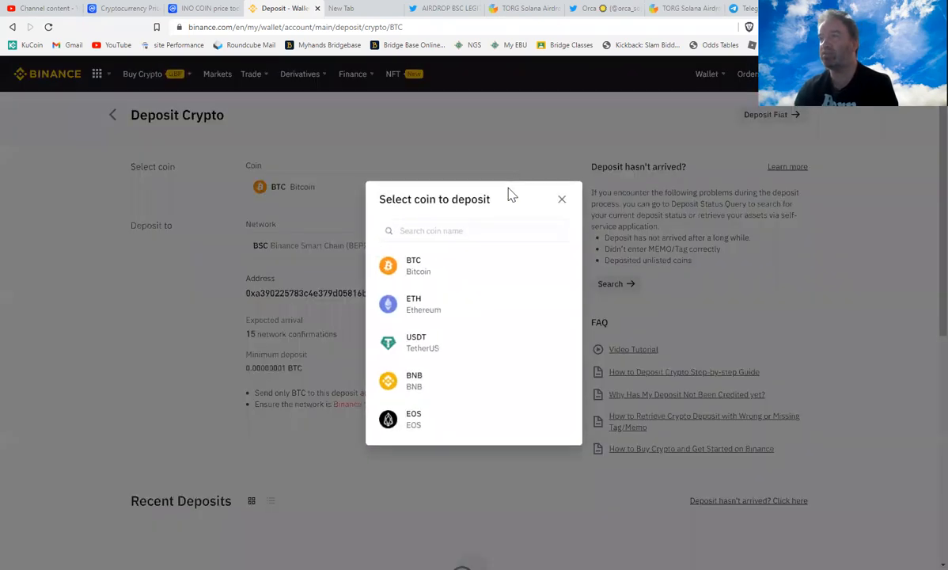
click(416, 342)
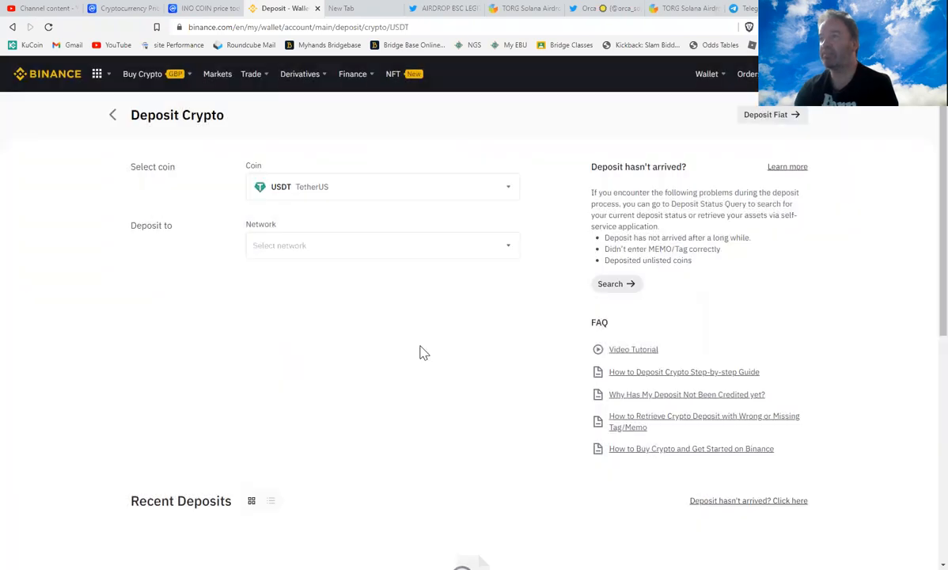
click(382, 245)
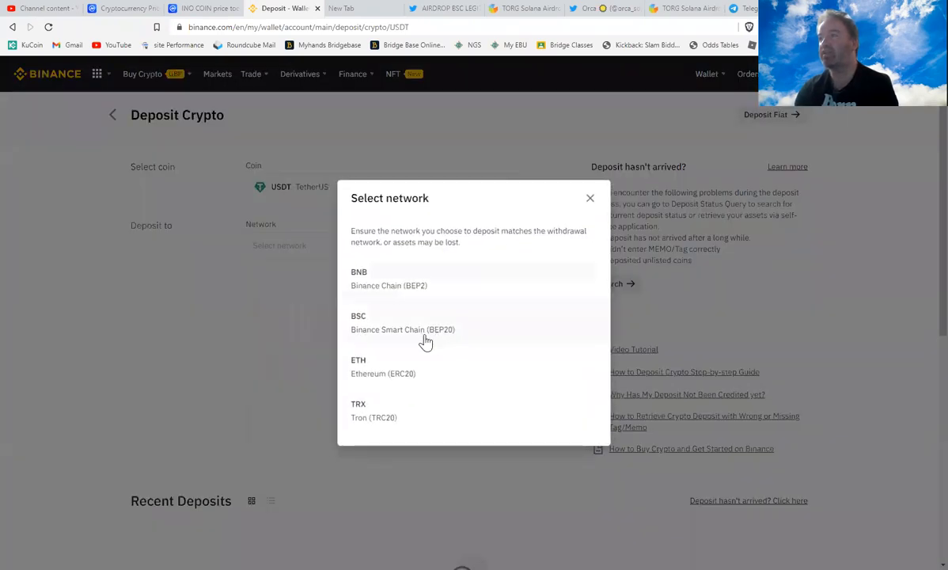
click(402, 322)
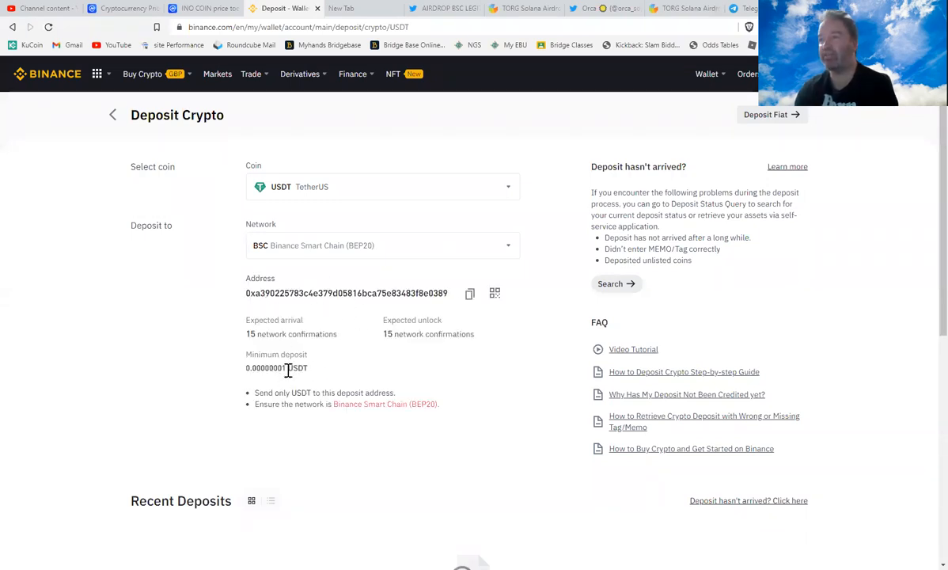
mouse_move(267, 404)
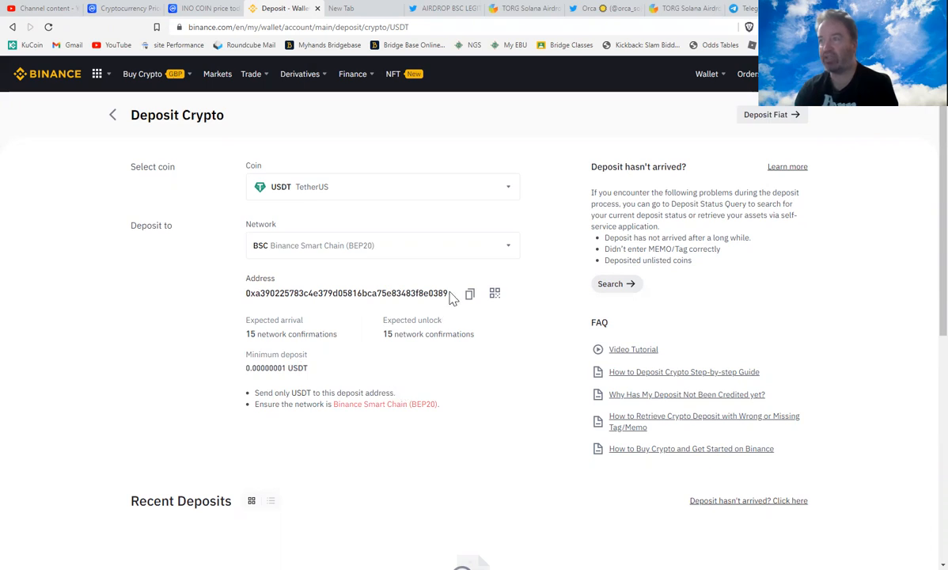
mouse_move(501, 205)
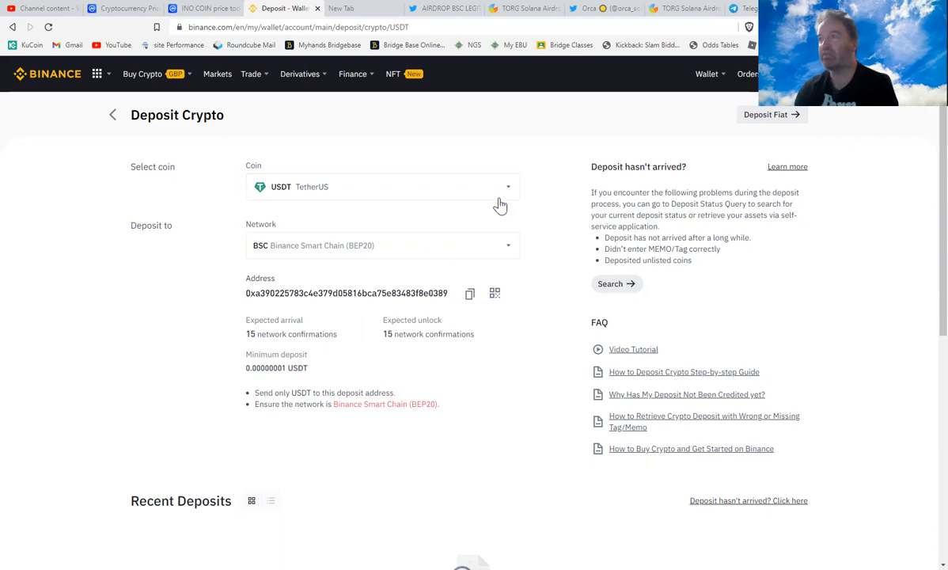
Reselect BTC Bitcoin as the coin and check its network list for BSC (BEP20)
click(382, 186)
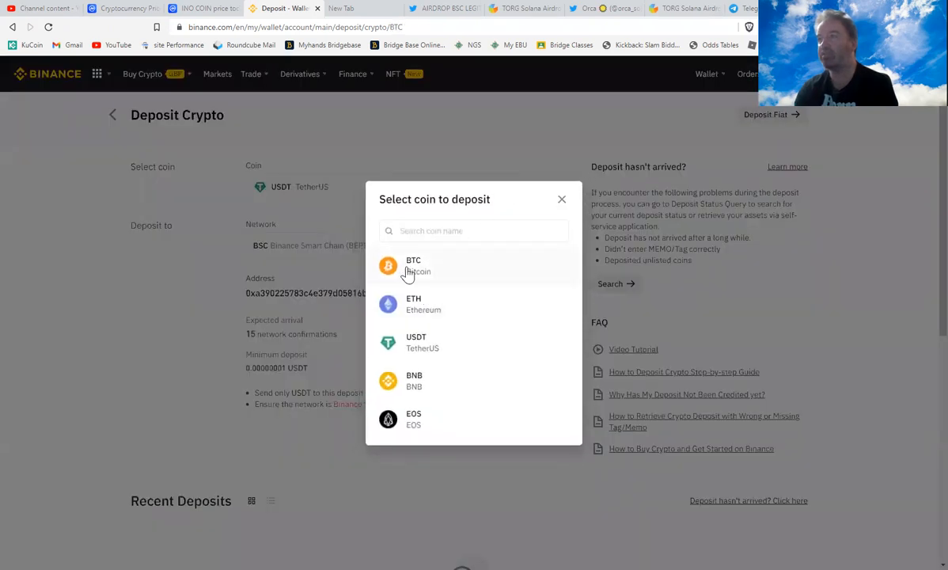
click(413, 265)
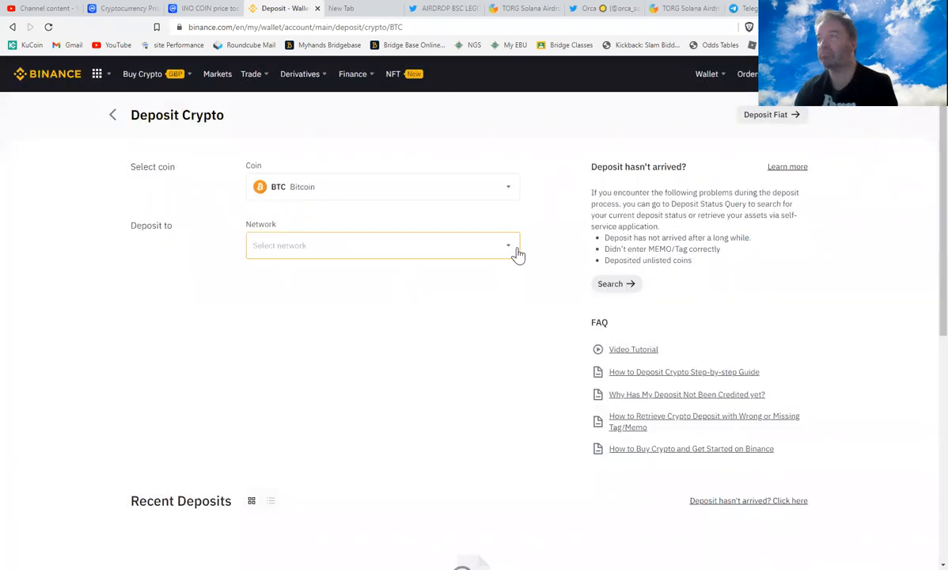
click(382, 245)
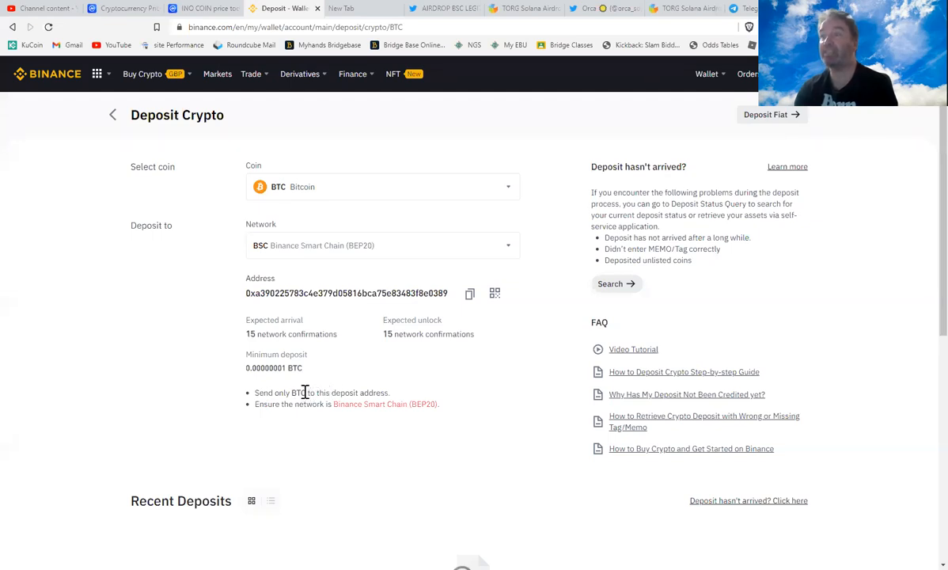
mouse_move(403, 387)
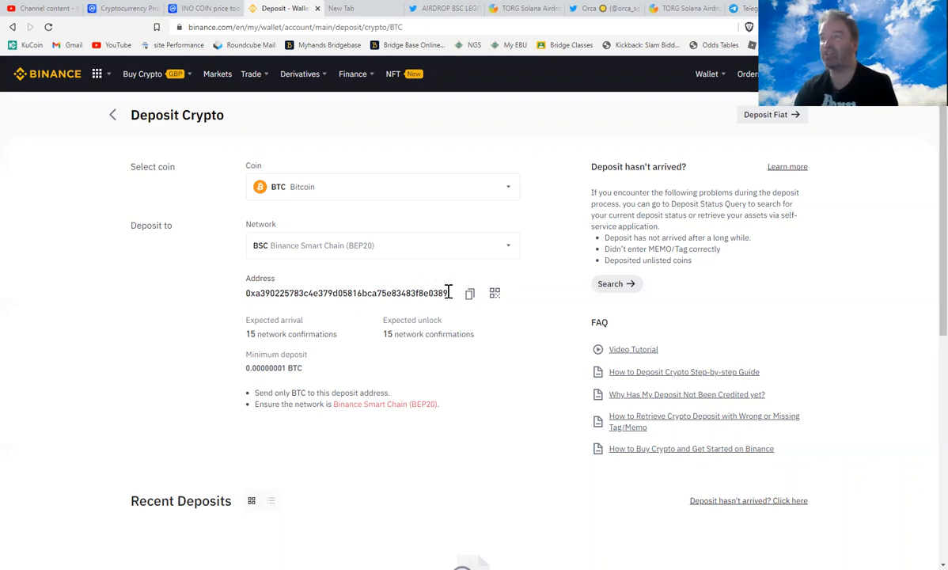
mouse_move(392, 288)
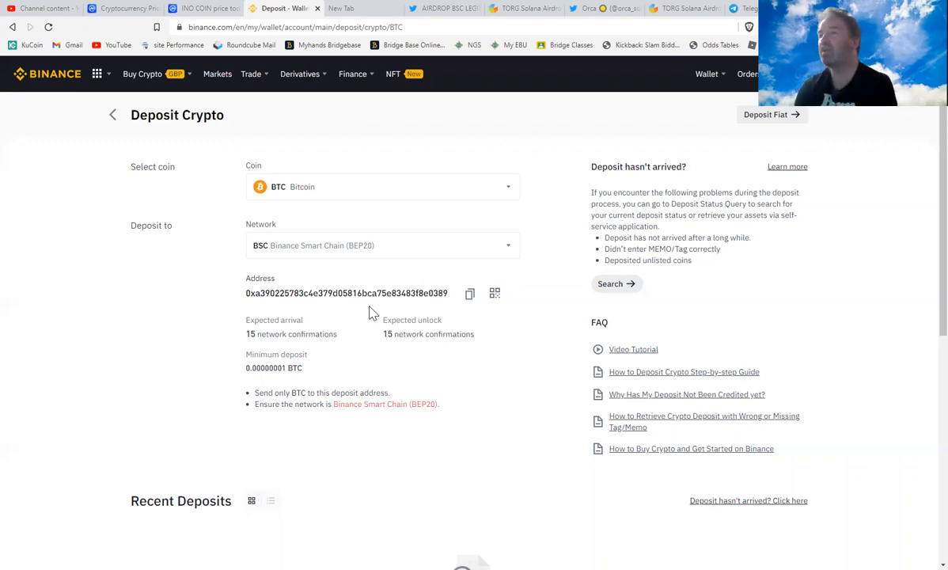
mouse_move(330, 334)
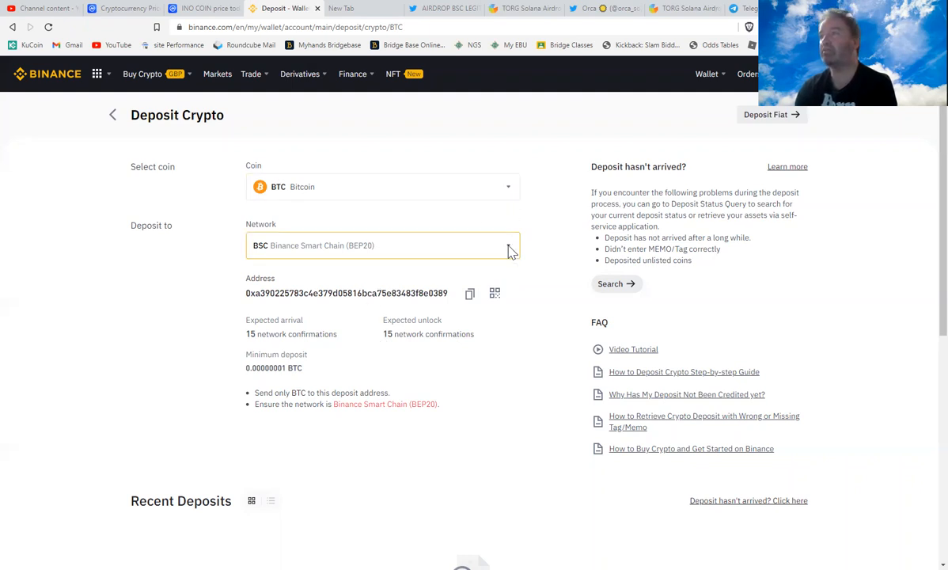
click(382, 245)
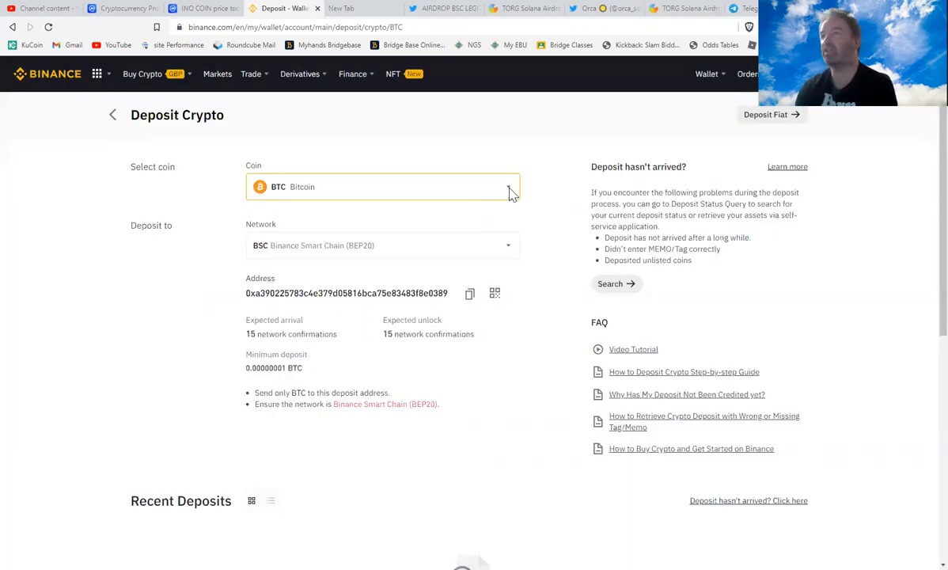
Search 'sol', pick SOL Solana as the coin, and choose the SOL Solana network
click(383, 187)
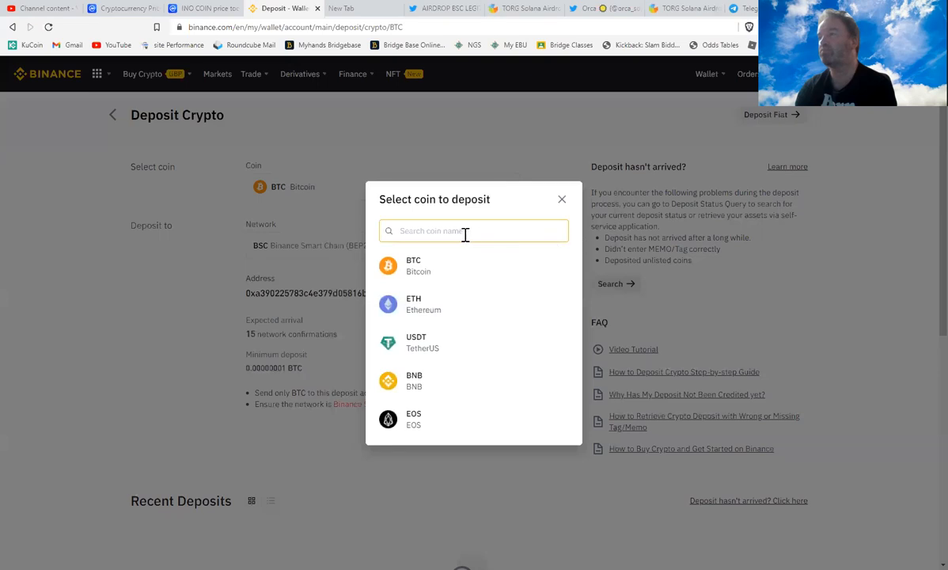
text(sol)
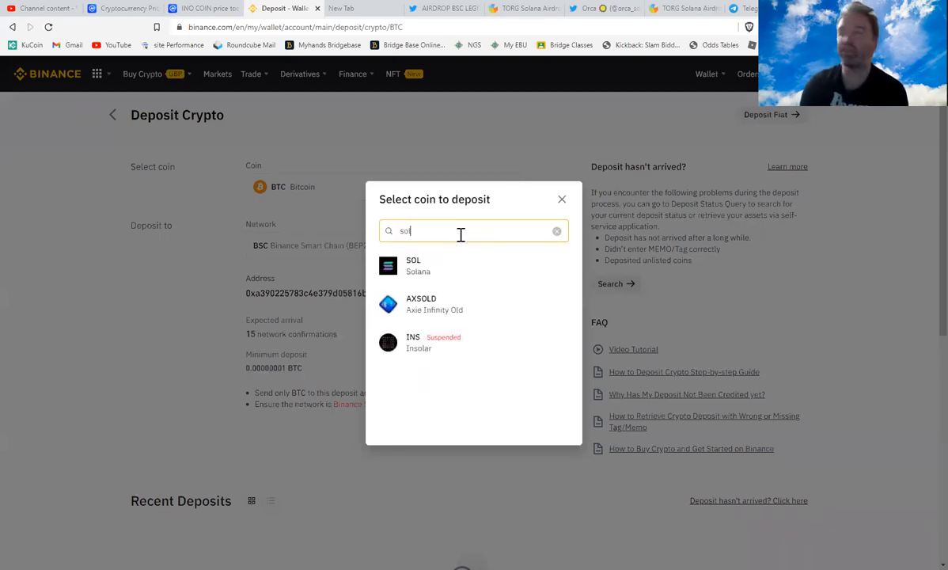
click(413, 265)
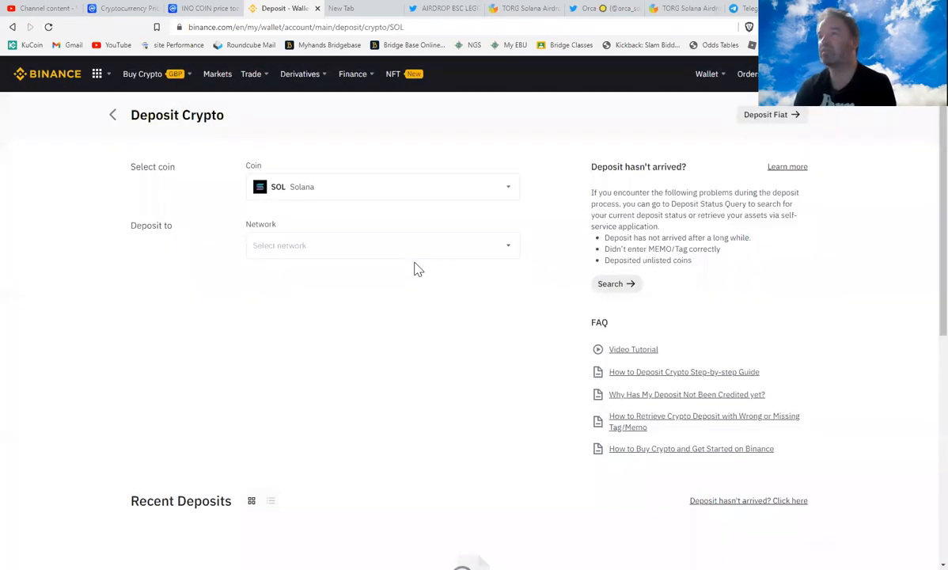
click(381, 245)
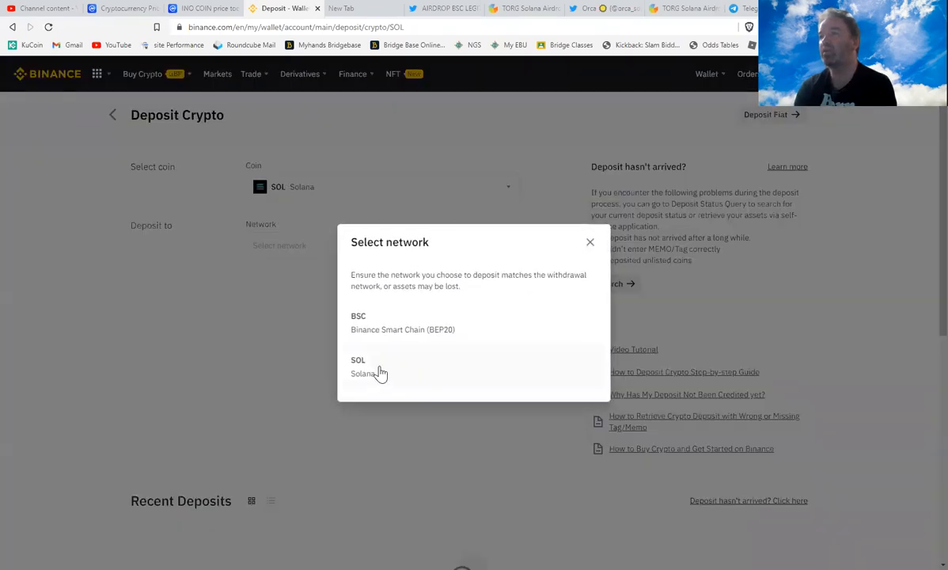
click(373, 365)
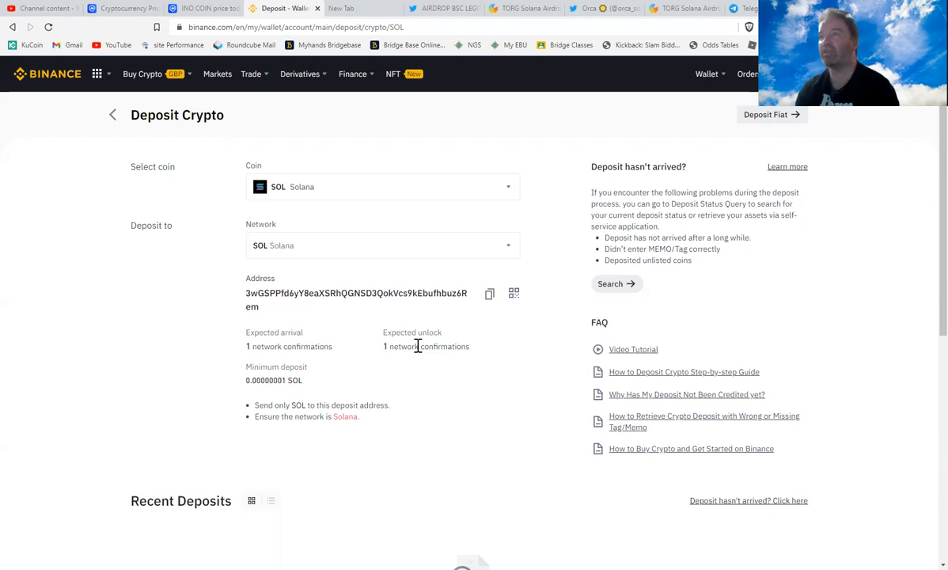
mouse_move(276, 346)
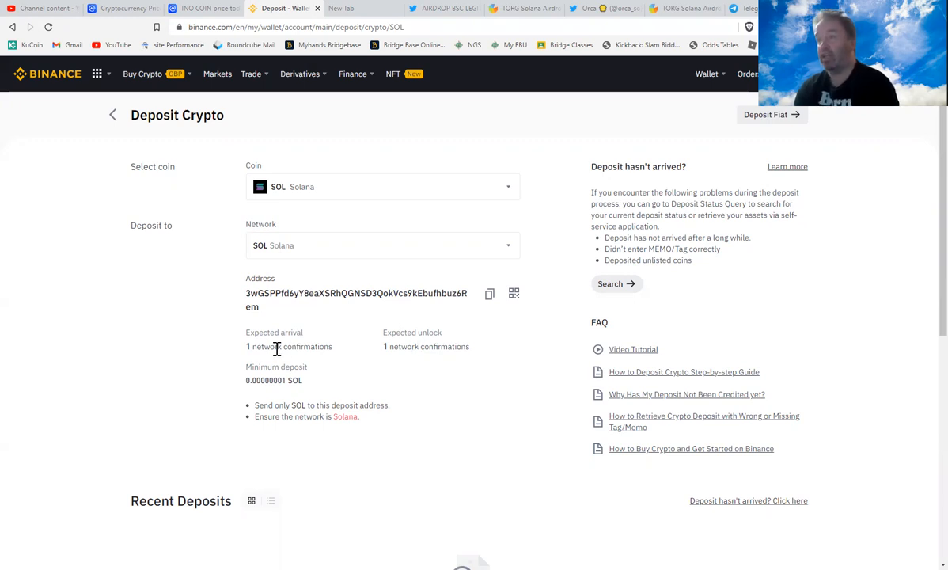
mouse_move(332, 346)
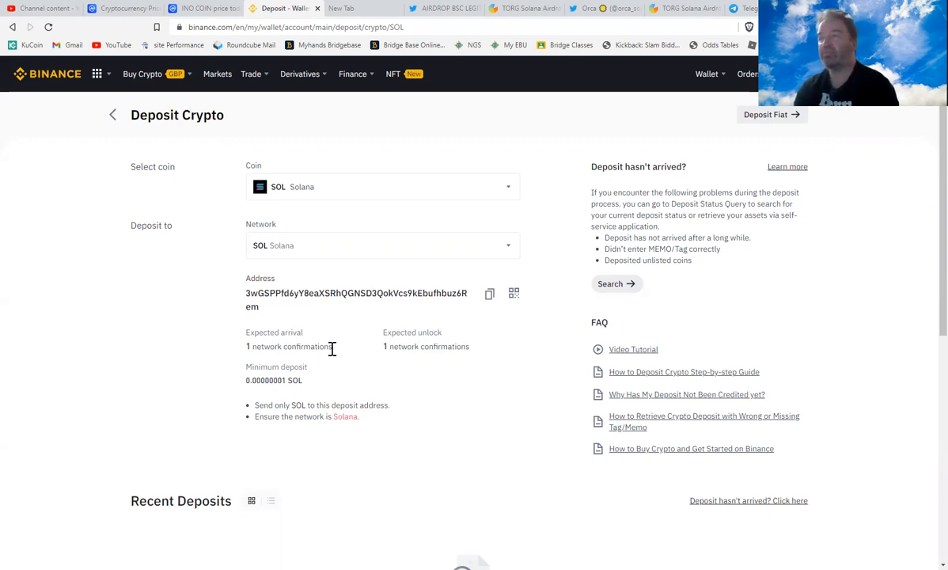
mouse_move(278, 374)
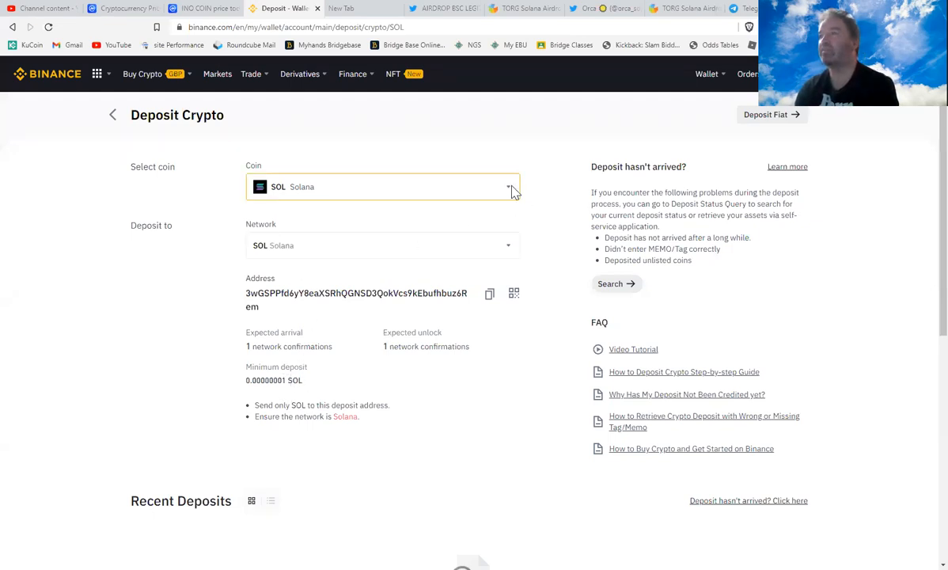
Search 'alg' and pick ALGO Algorand, which fills in the Algorand network
click(382, 186)
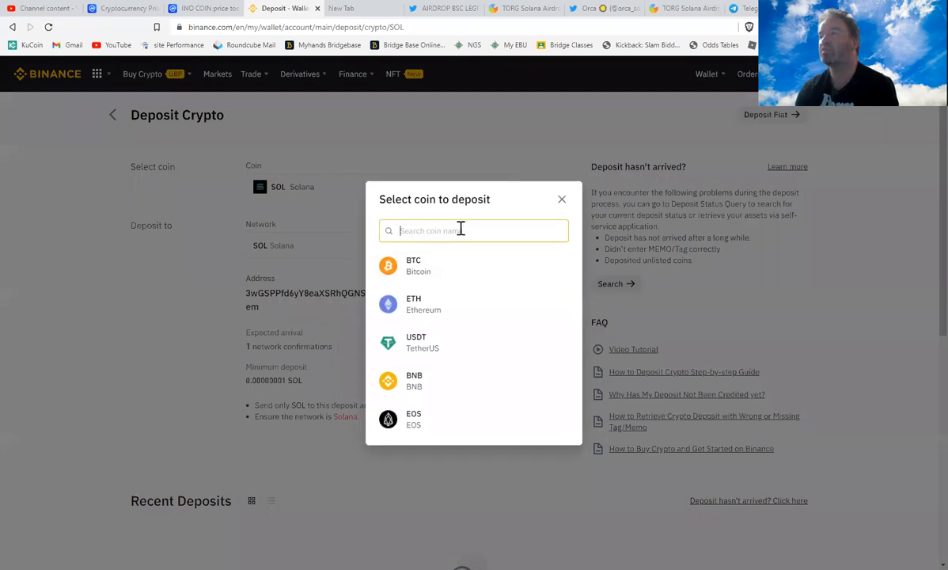
text(algo)
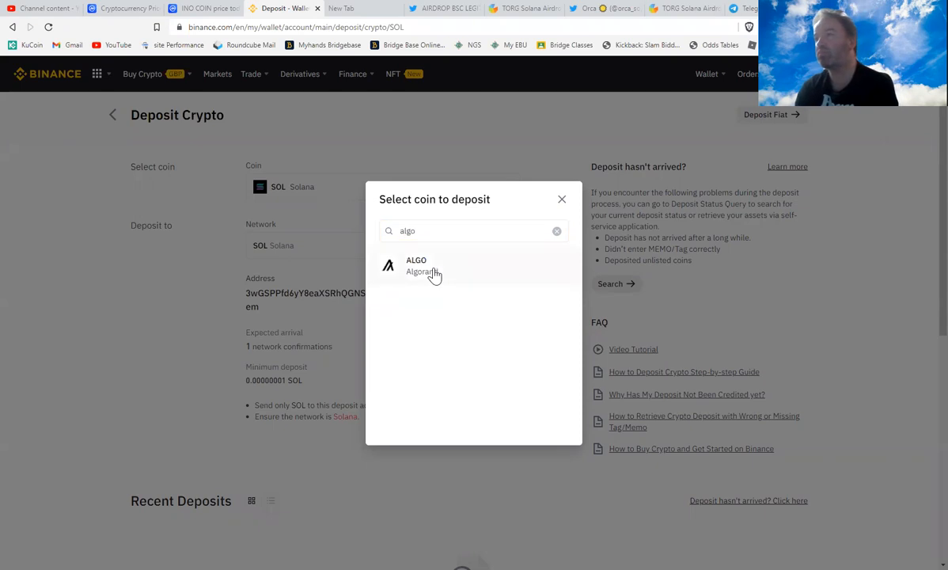
click(417, 265)
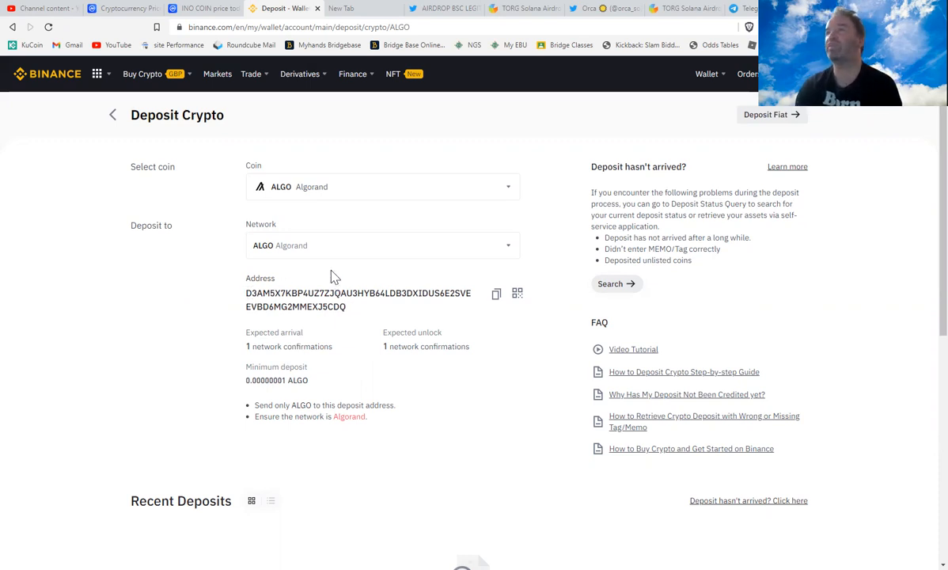
mouse_move(361, 151)
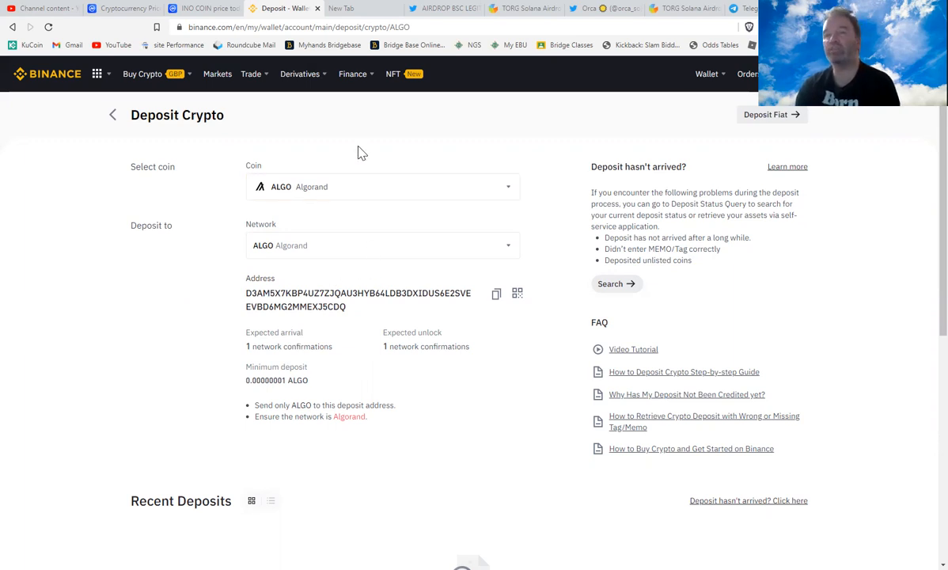